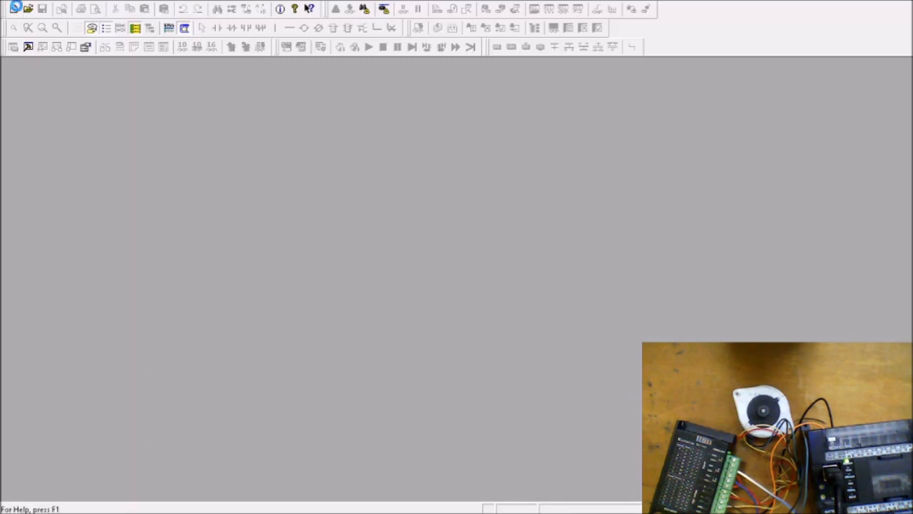
mouse_move(500, 247)
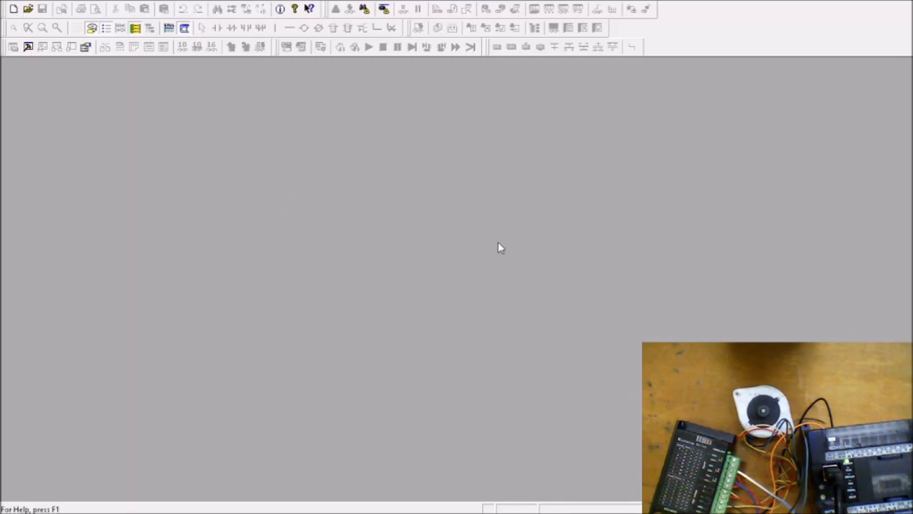
mouse_move(461, 238)
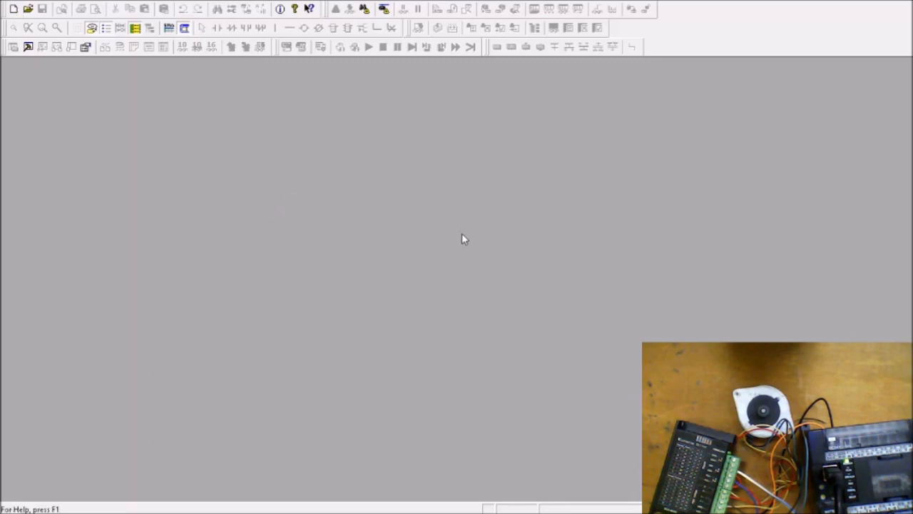
mouse_move(580, 207)
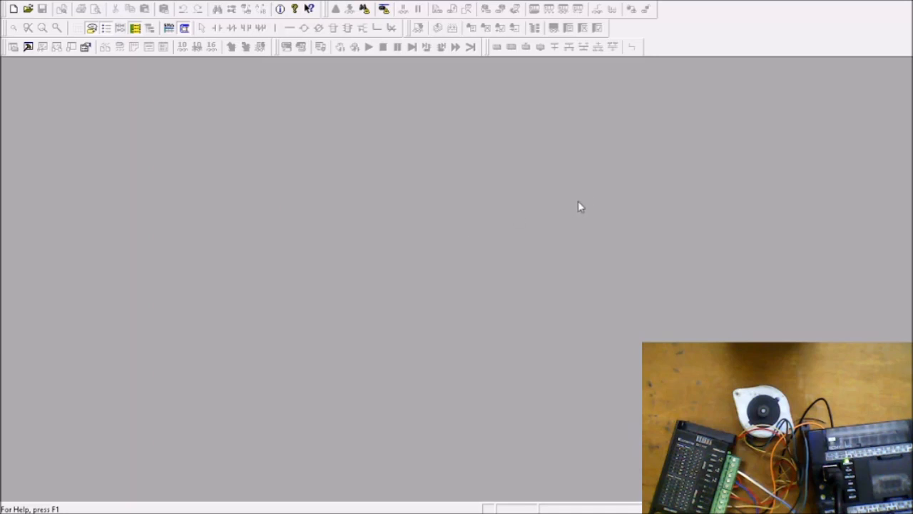
mouse_move(470, 271)
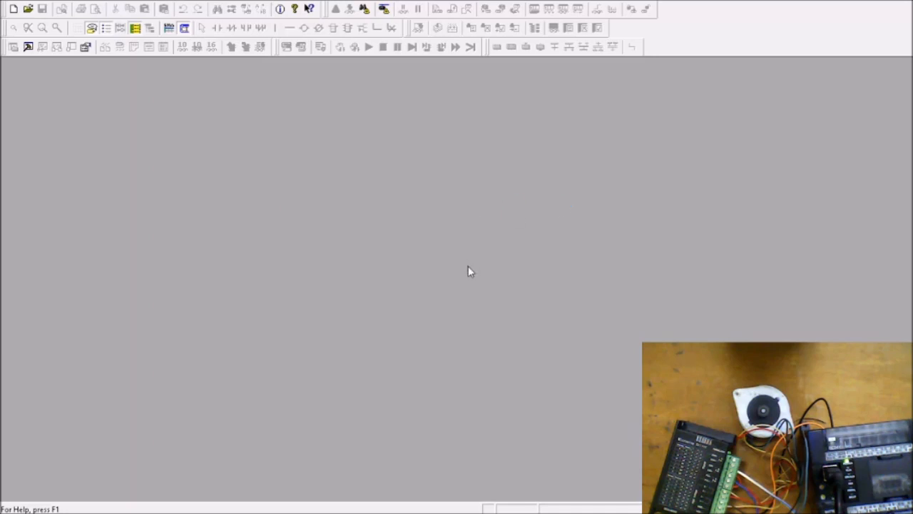
mouse_move(437, 270)
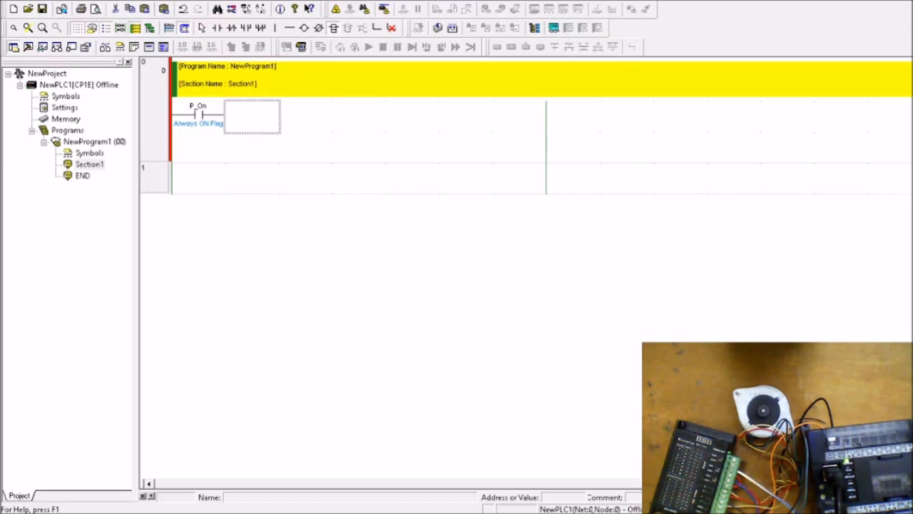
mouse_move(440, 183)
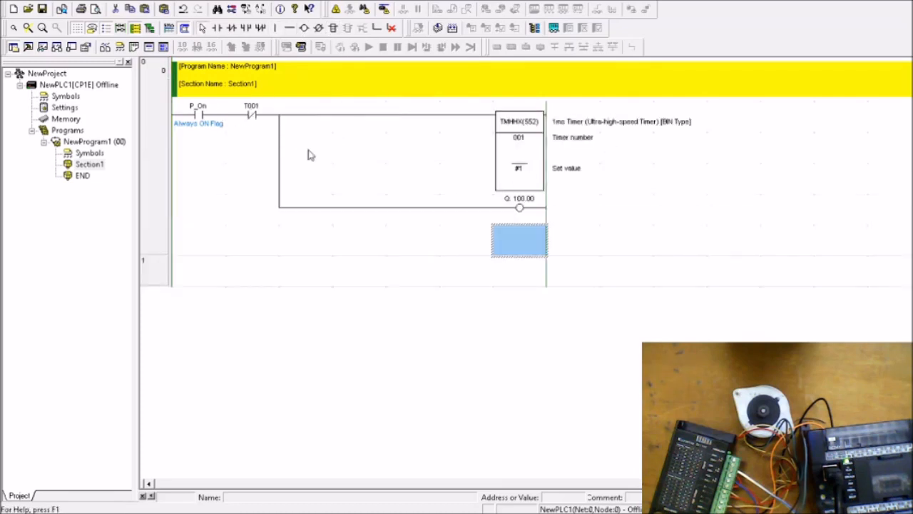
Step: Place output coil 100.00 after the TMHHX 001 timer and comment it 'Pulse'
left_click(519, 199)
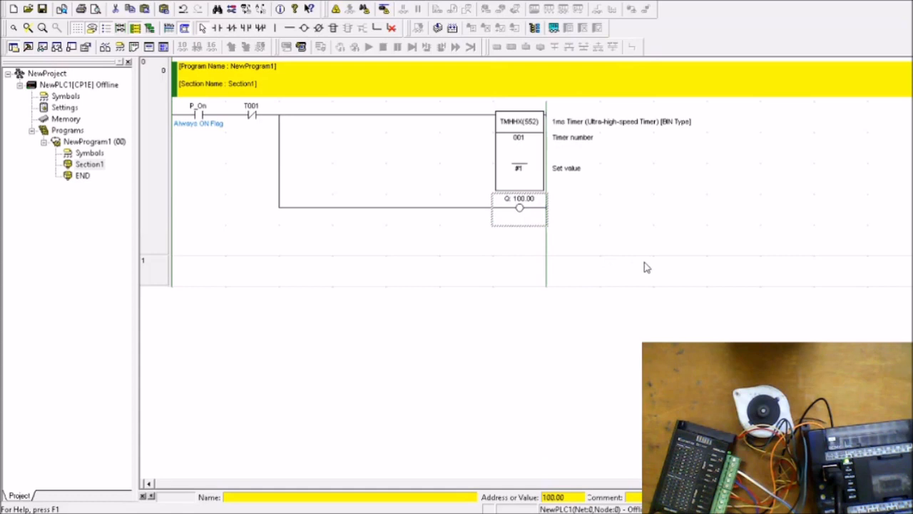
mouse_move(631, 265)
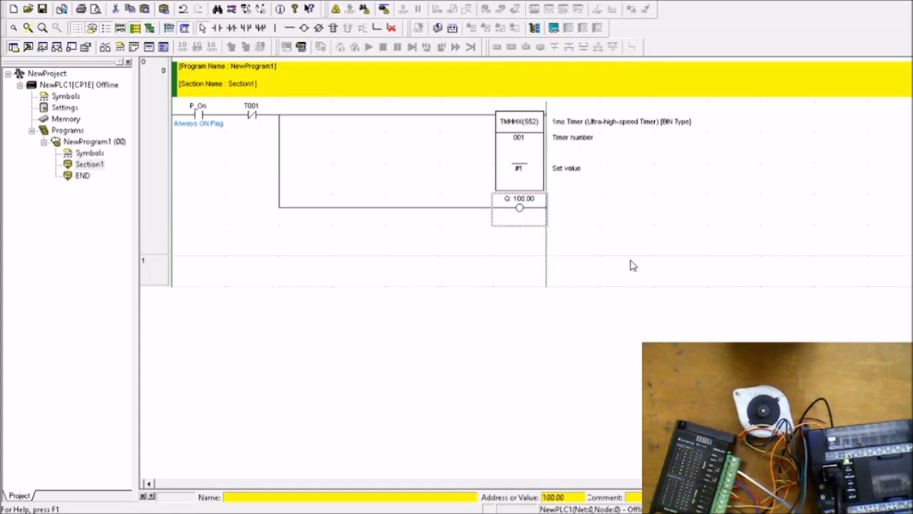
mouse_move(663, 243)
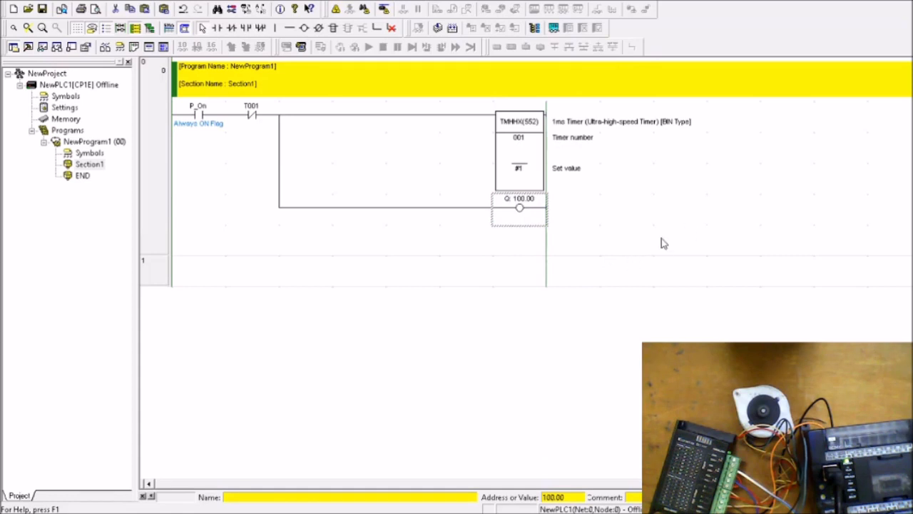
left_click(520, 208)
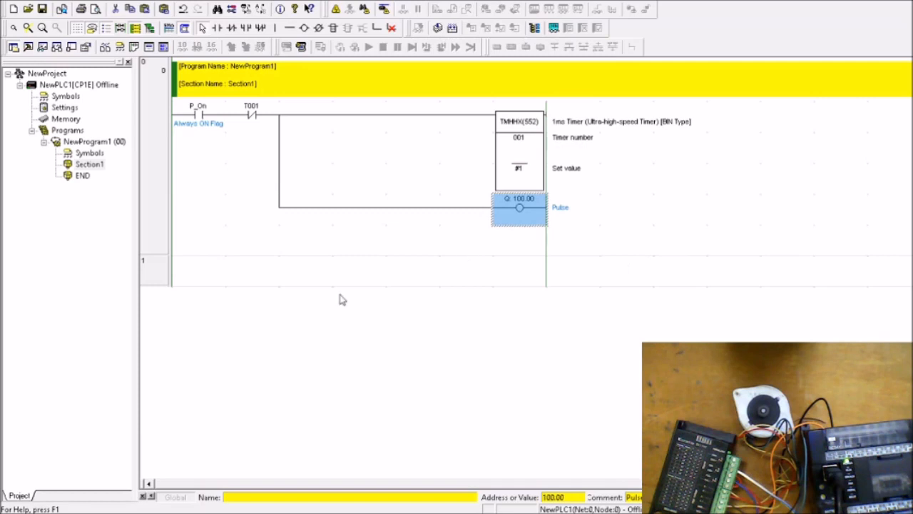
left_click(626, 239)
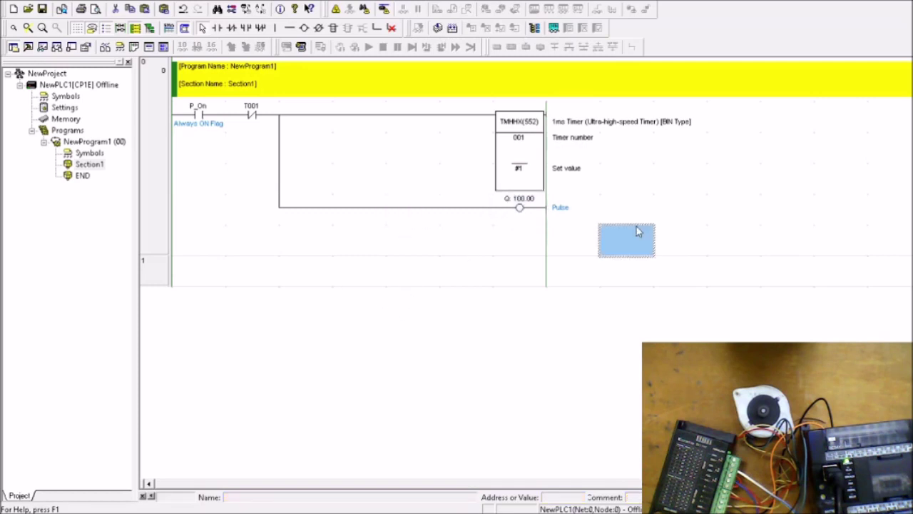
mouse_move(456, 307)
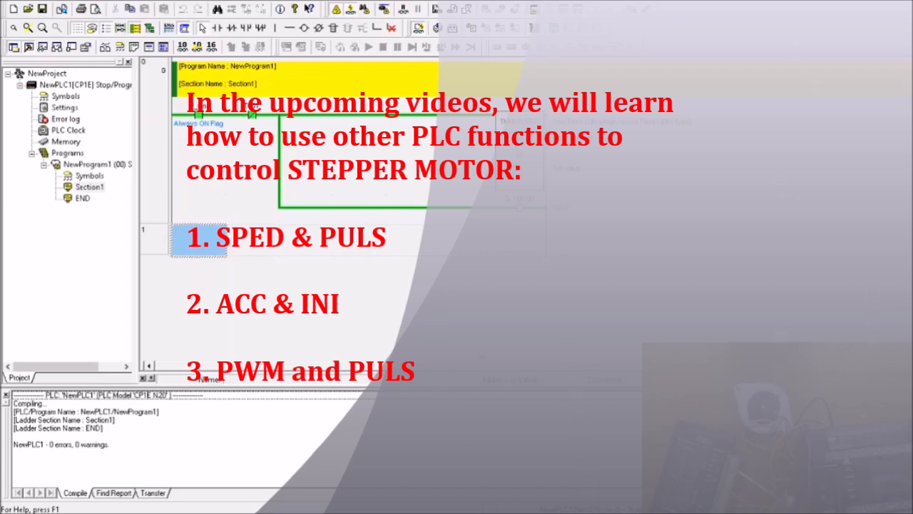
mouse_move(338, 9)
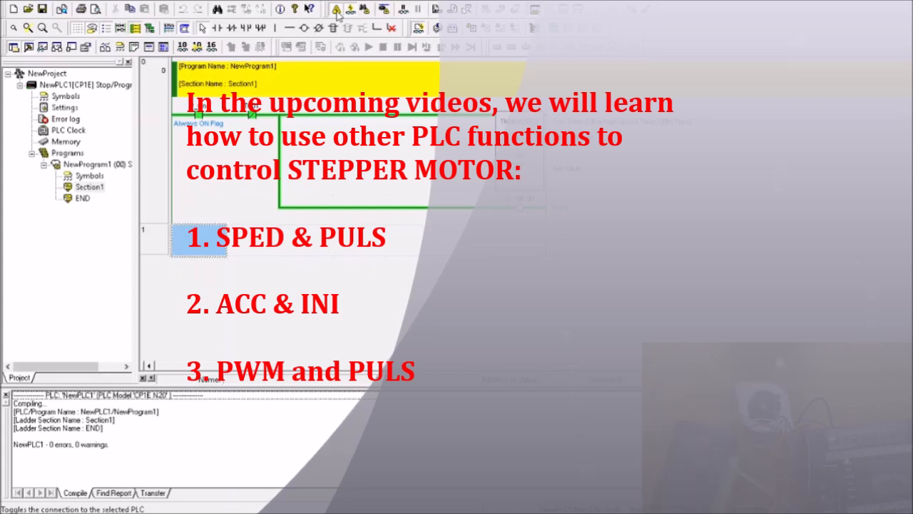
Step: Toggle Work Online off to disconnect from the CP1E PLC
left_click(335, 9)
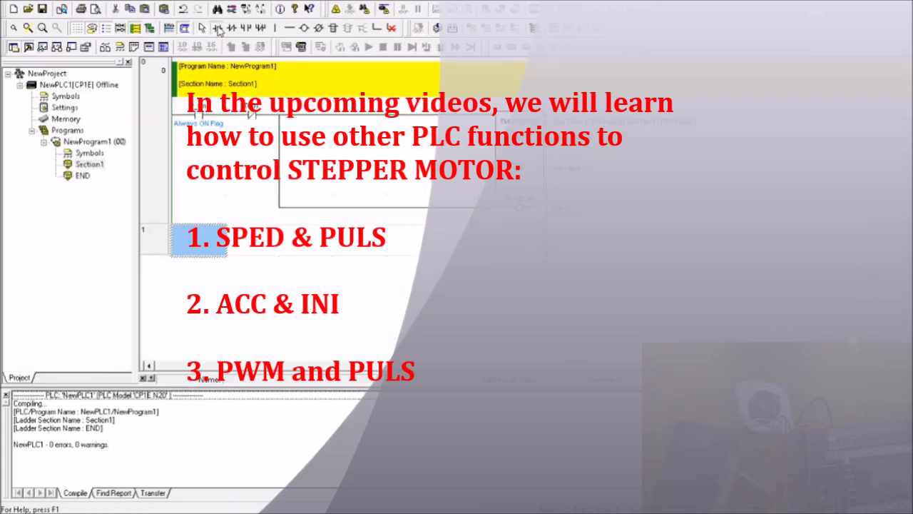